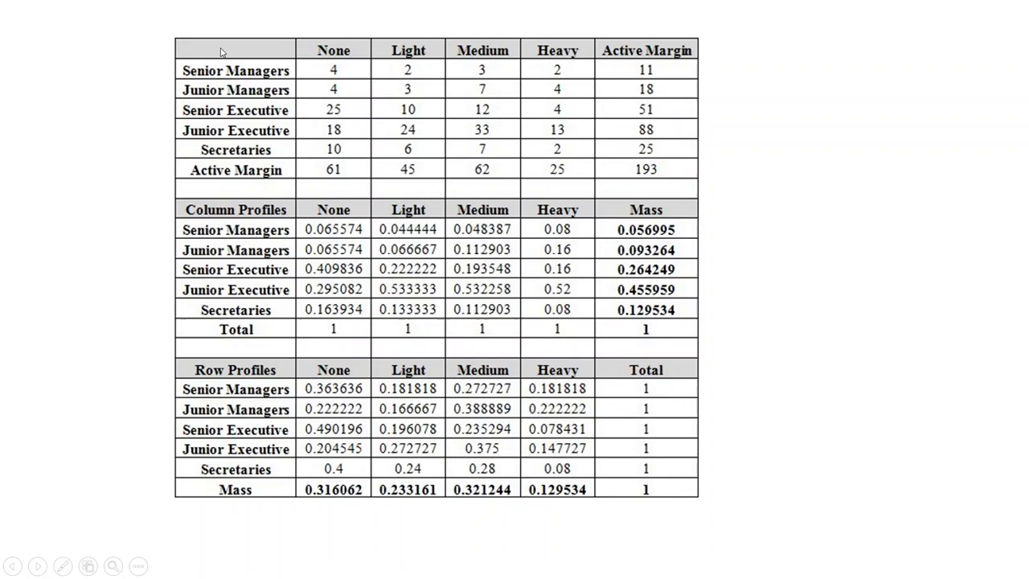
{"action": "mouse_move", "coordinate": [247, 125]}
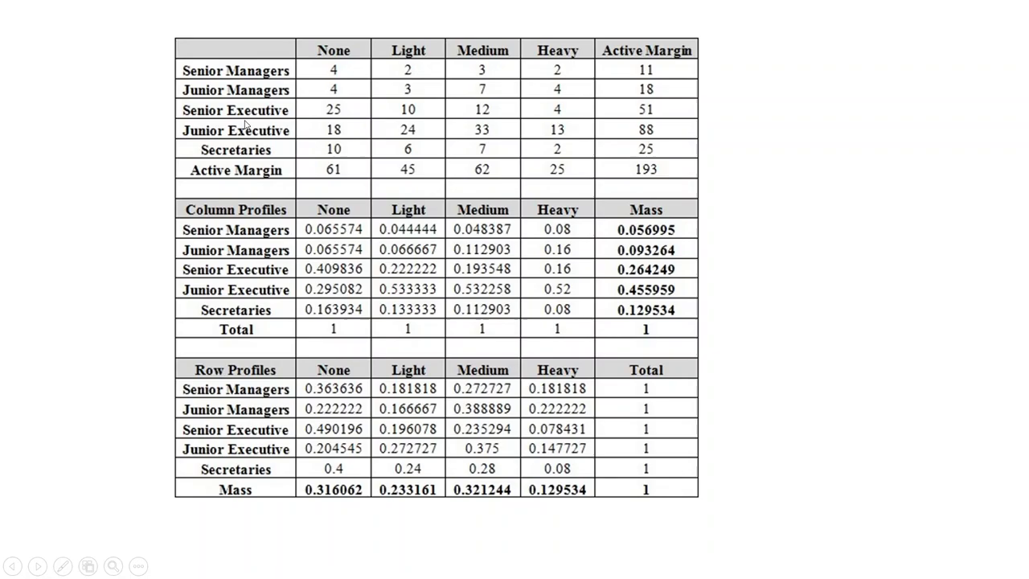
{"action": "mouse_move", "coordinate": [508, 51]}
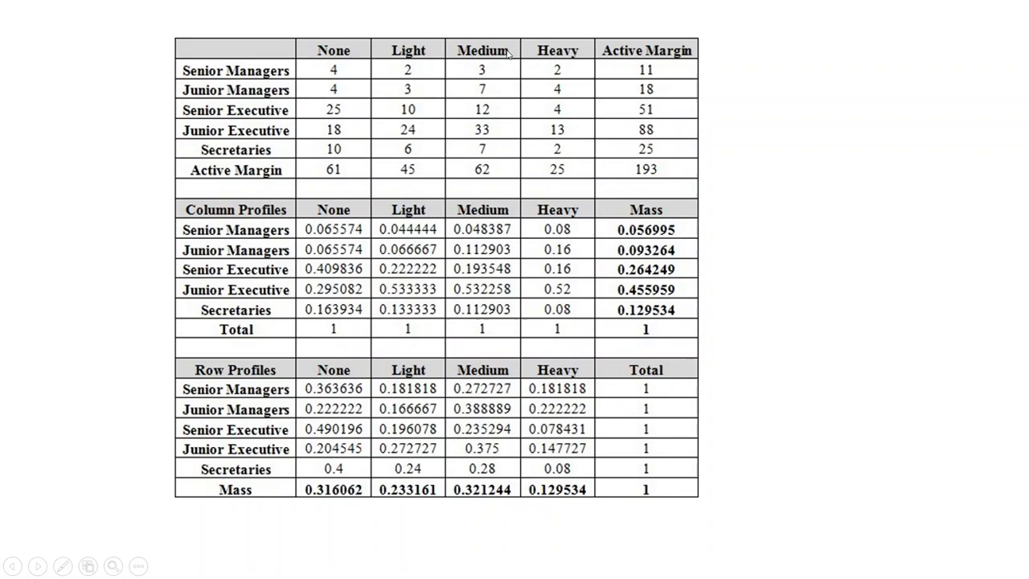
{"action": "mouse_move", "coordinate": [417, 81]}
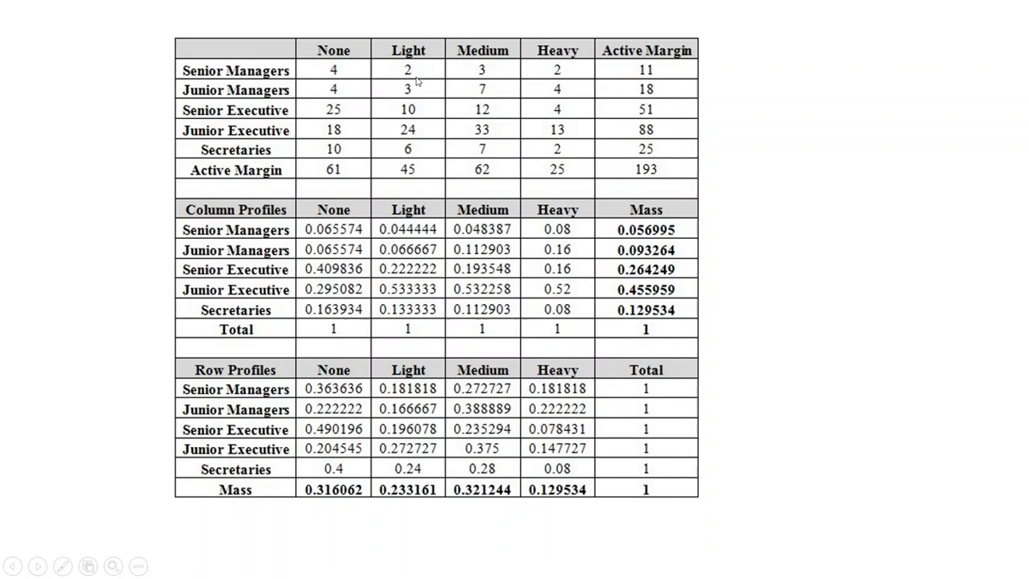
{"action": "mouse_move", "coordinate": [558, 83]}
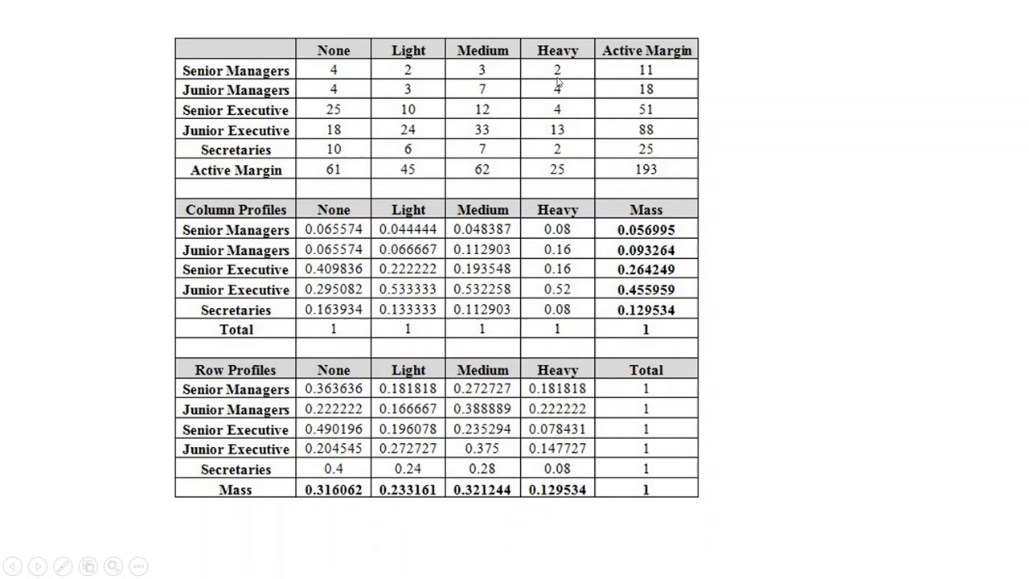
{"action": "mouse_move", "coordinate": [559, 103]}
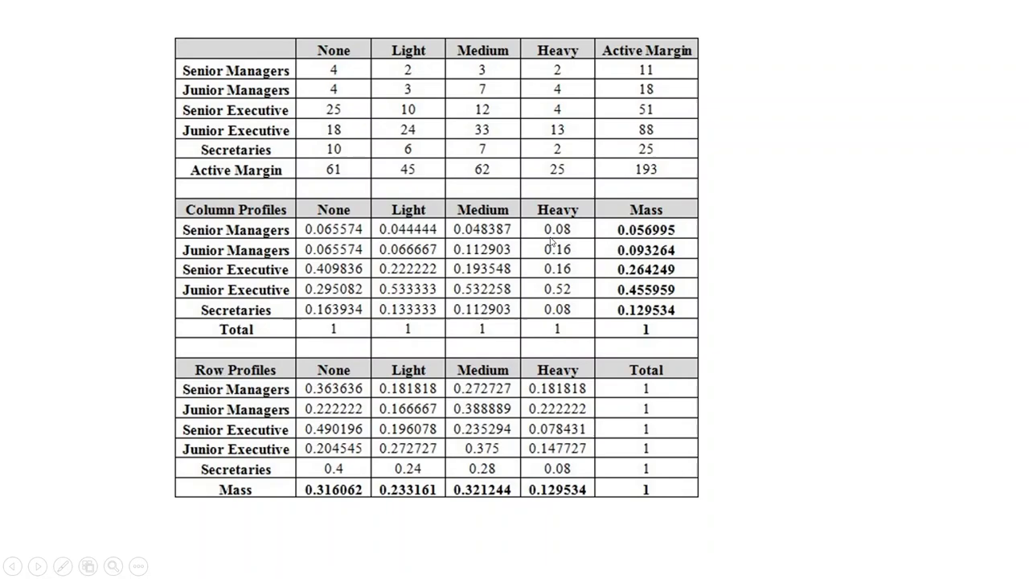
{"action": "mouse_move", "coordinate": [415, 241]}
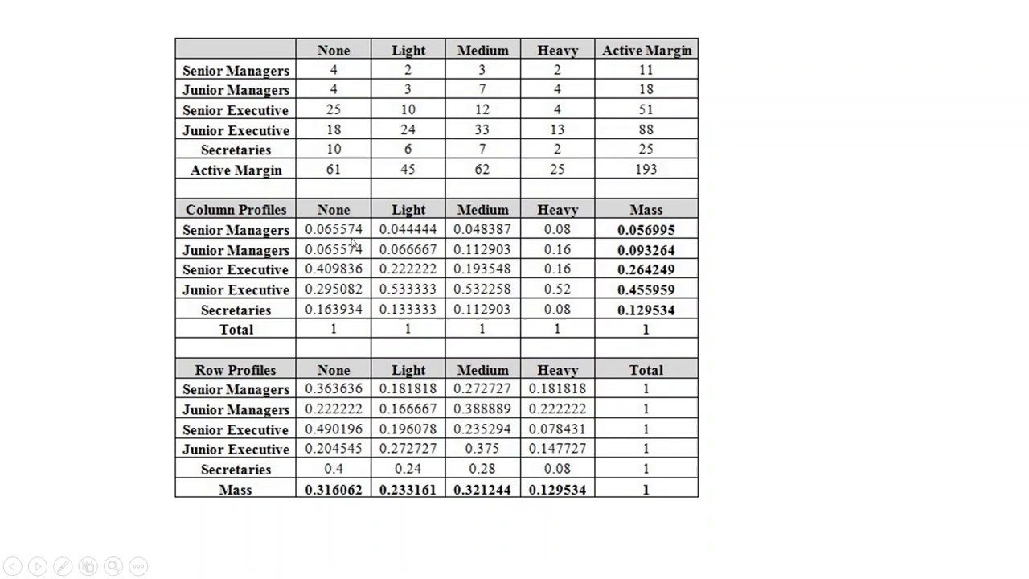
{"action": "mouse_move", "coordinate": [340, 304]}
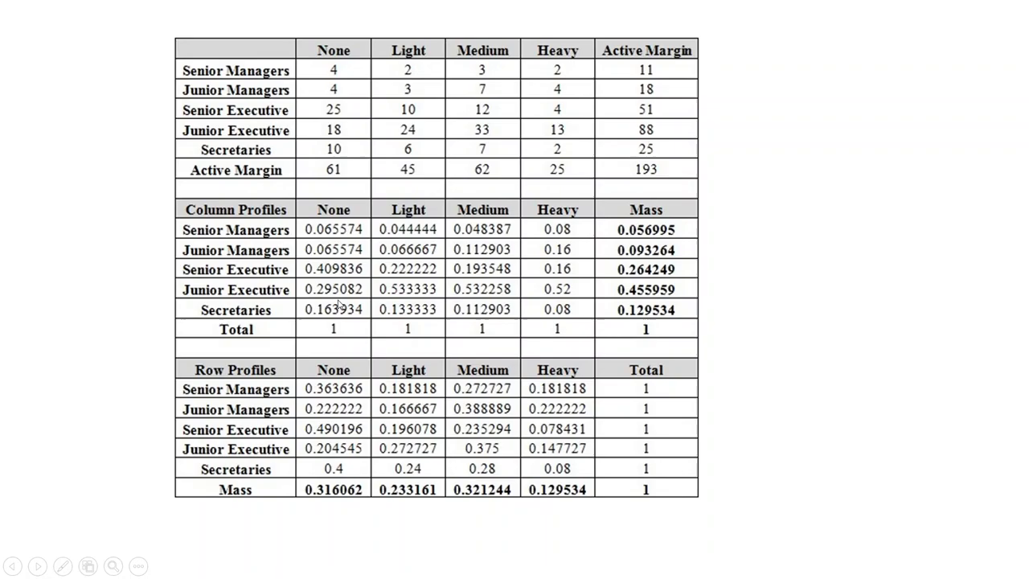
{"action": "mouse_move", "coordinate": [348, 74]}
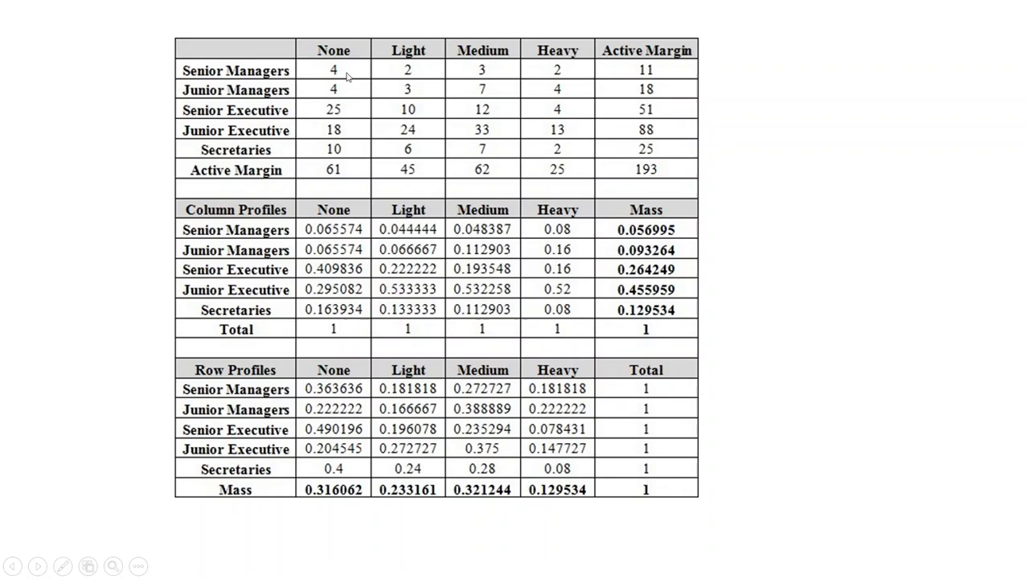
{"action": "mouse_move", "coordinate": [499, 344]}
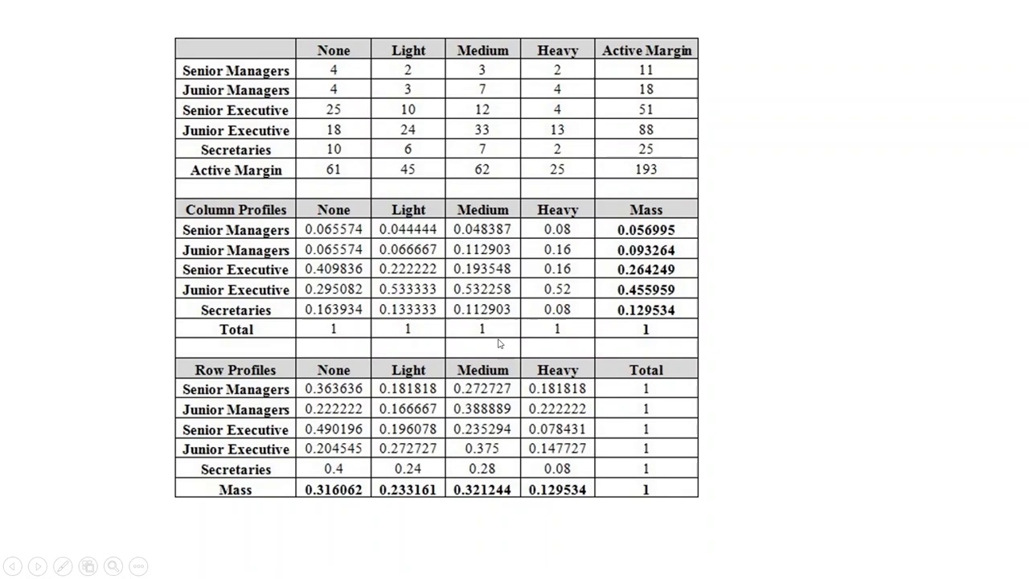
{"action": "mouse_move", "coordinate": [682, 253]}
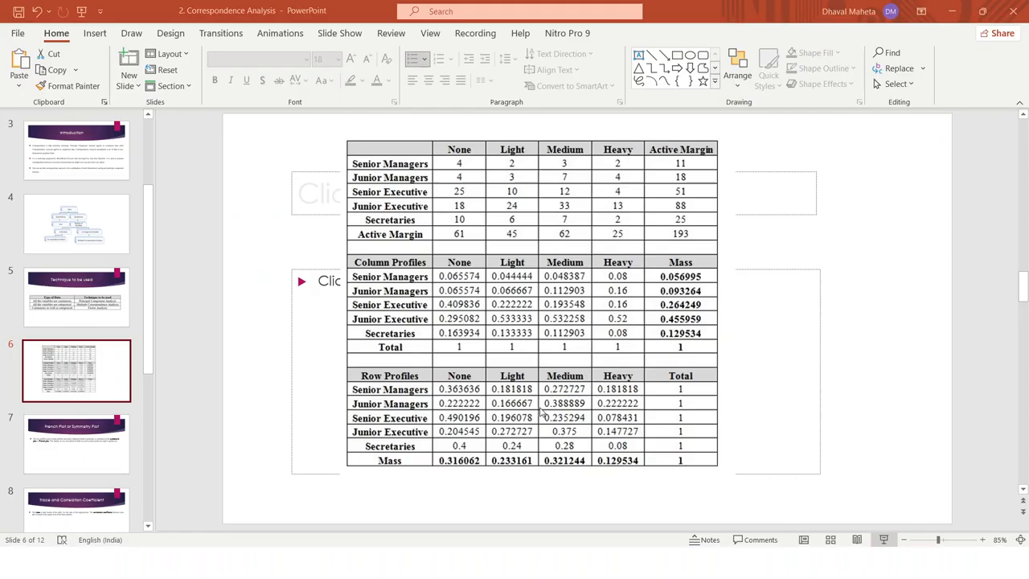
- Load the ca package, print the smoke table and draw its four-colour mosaic plot
{"action": "left_click", "coordinate": [603, 562]}
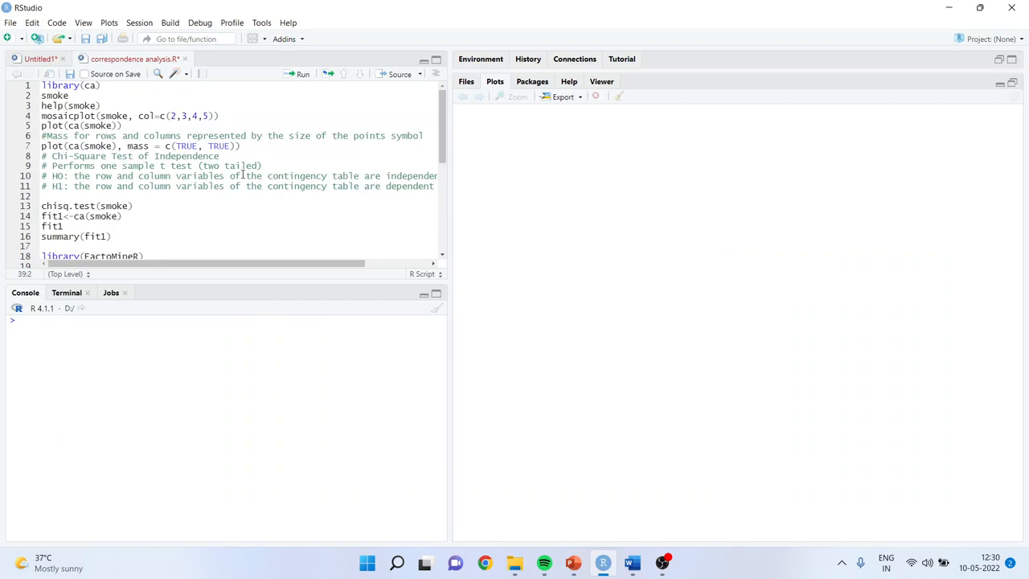
{"action": "left_click", "coordinate": [99, 85]}
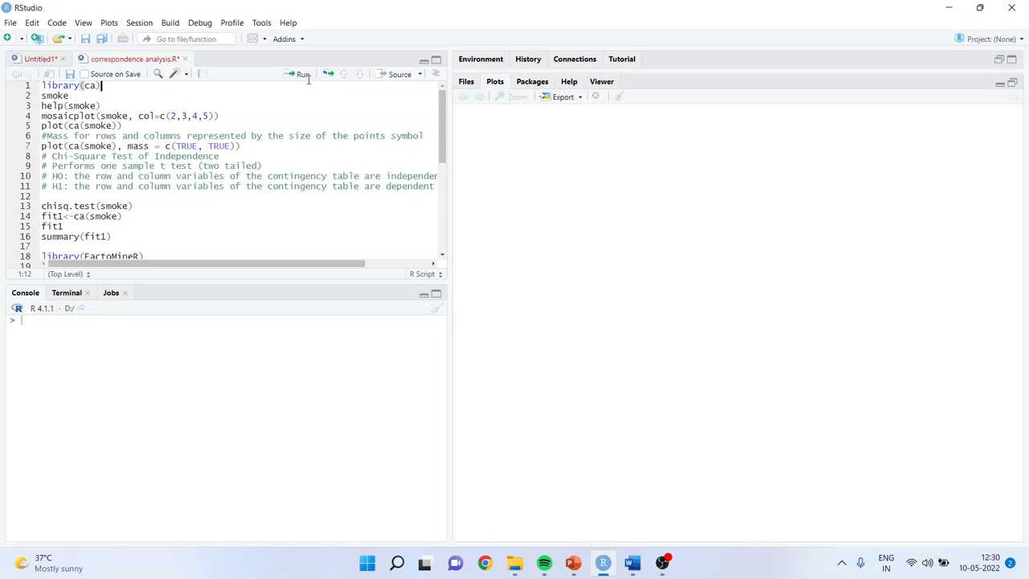
{"action": "left_click", "coordinate": [301, 73]}
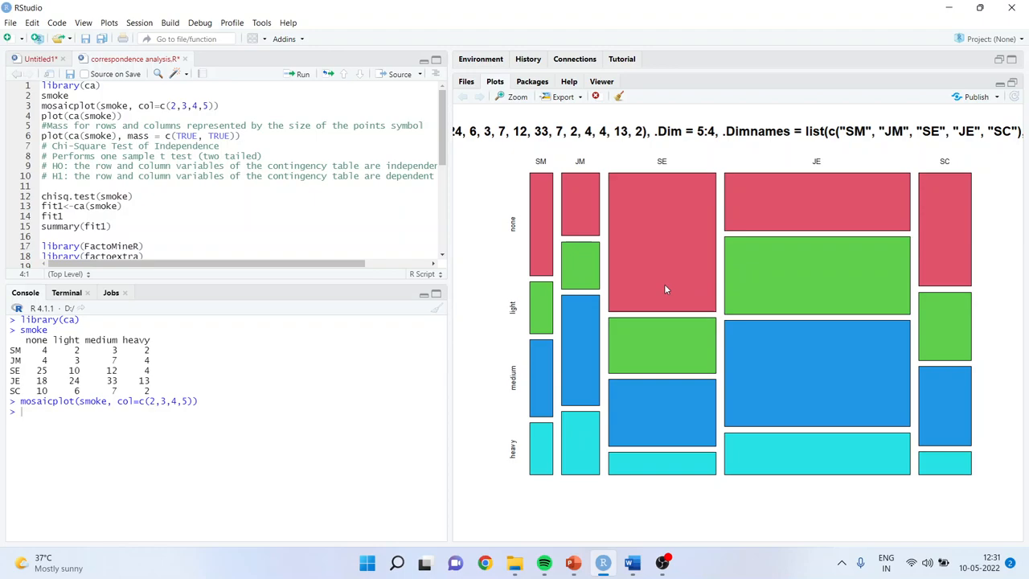
{"action": "mouse_move", "coordinate": [803, 218]}
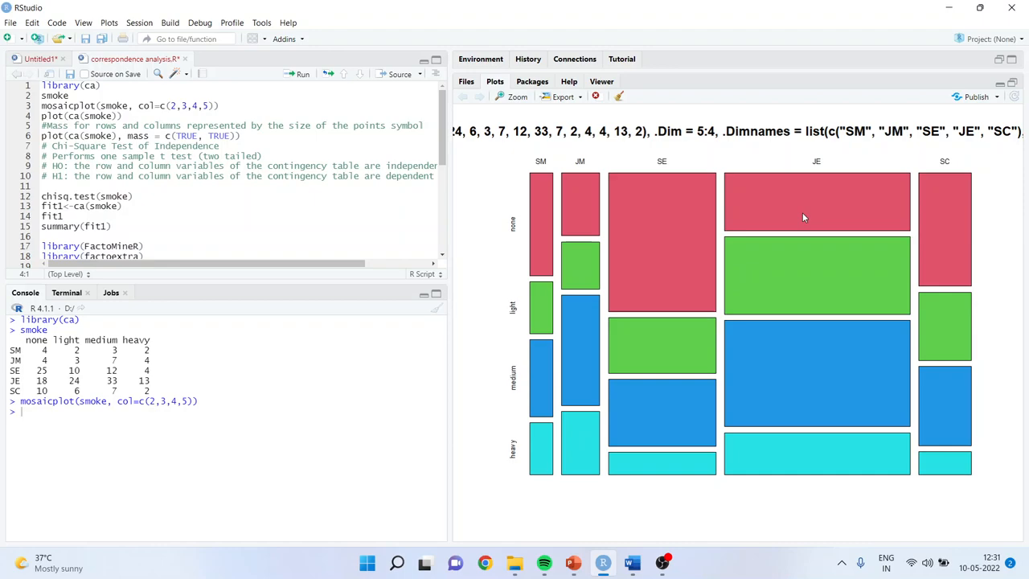
{"action": "mouse_move", "coordinate": [687, 251]}
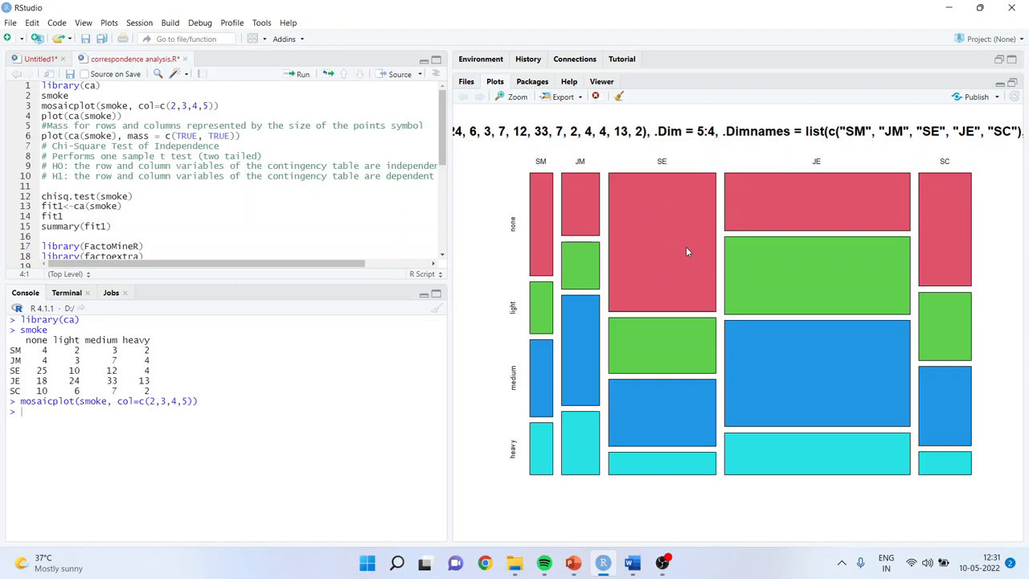
{"action": "mouse_move", "coordinate": [301, 85]}
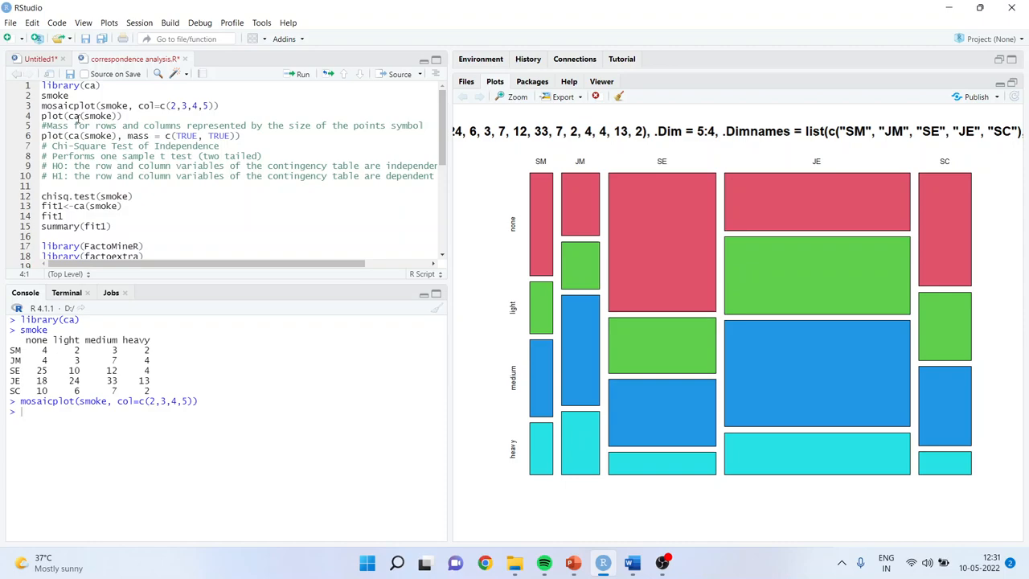
- Run plot(ca(smoke)) to draw the staff-group and smoking-level map
{"action": "left_click", "coordinate": [301, 74]}
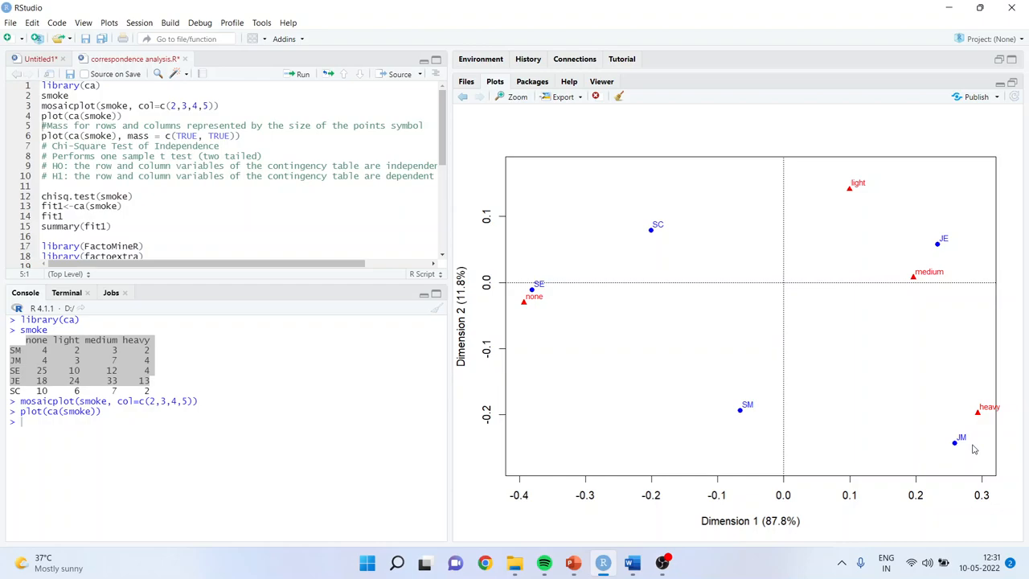
{"action": "mouse_move", "coordinate": [931, 271]}
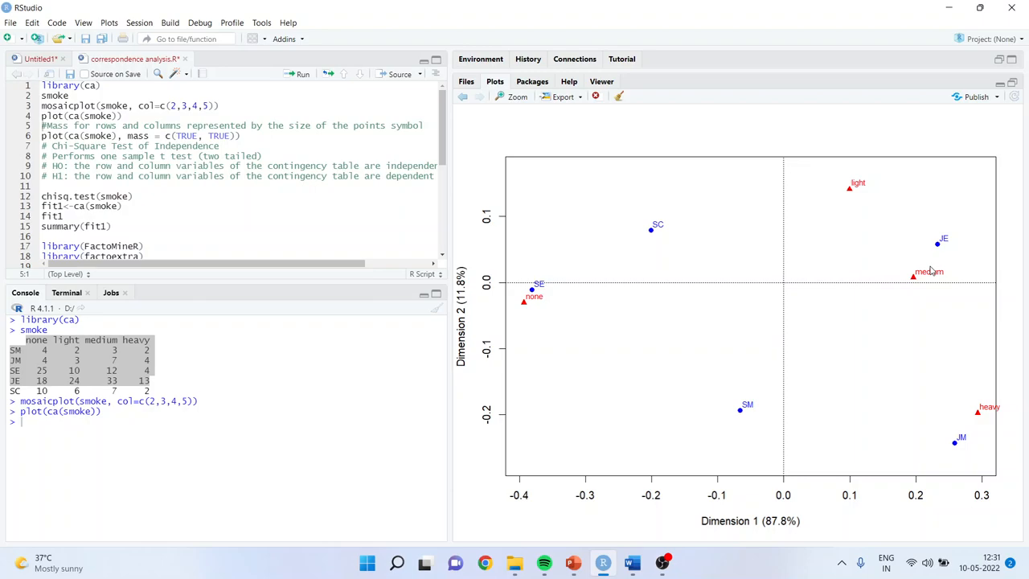
{"action": "mouse_move", "coordinate": [808, 257]}
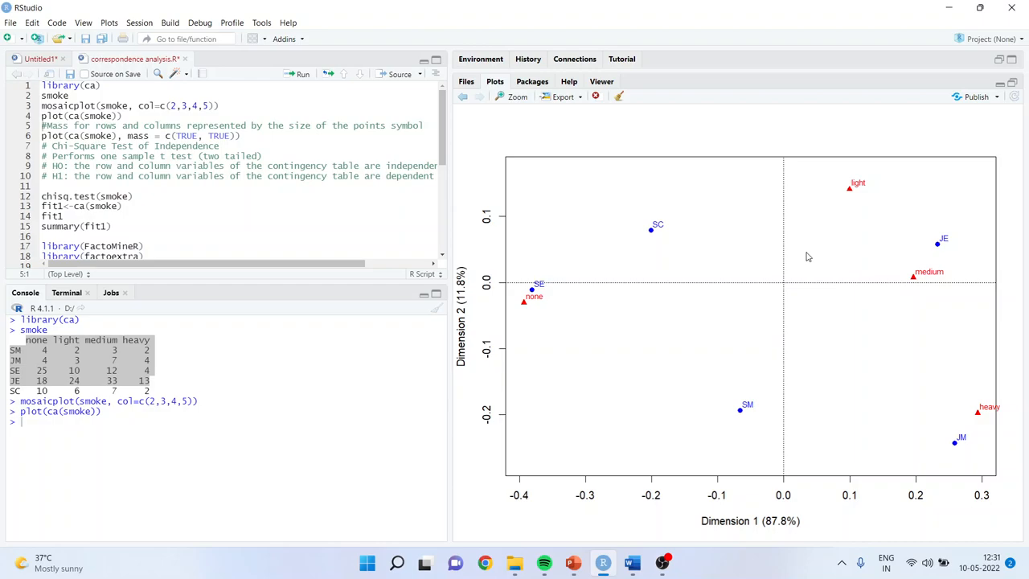
{"action": "mouse_move", "coordinate": [853, 196]}
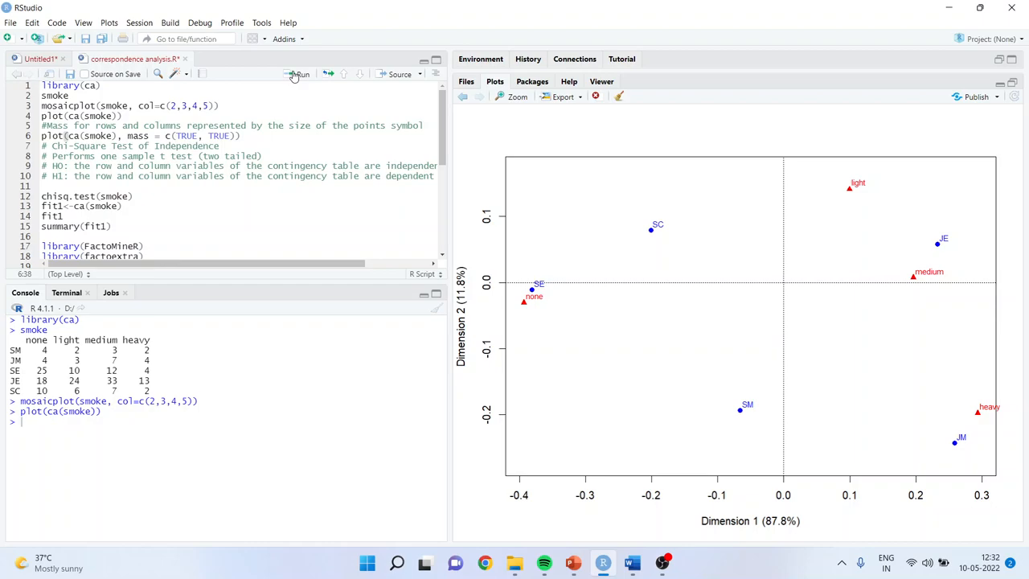
- Run plot(ca(smoke), mass = c(TRUE, TRUE)) to size points by mass
{"action": "left_click", "coordinate": [299, 74]}
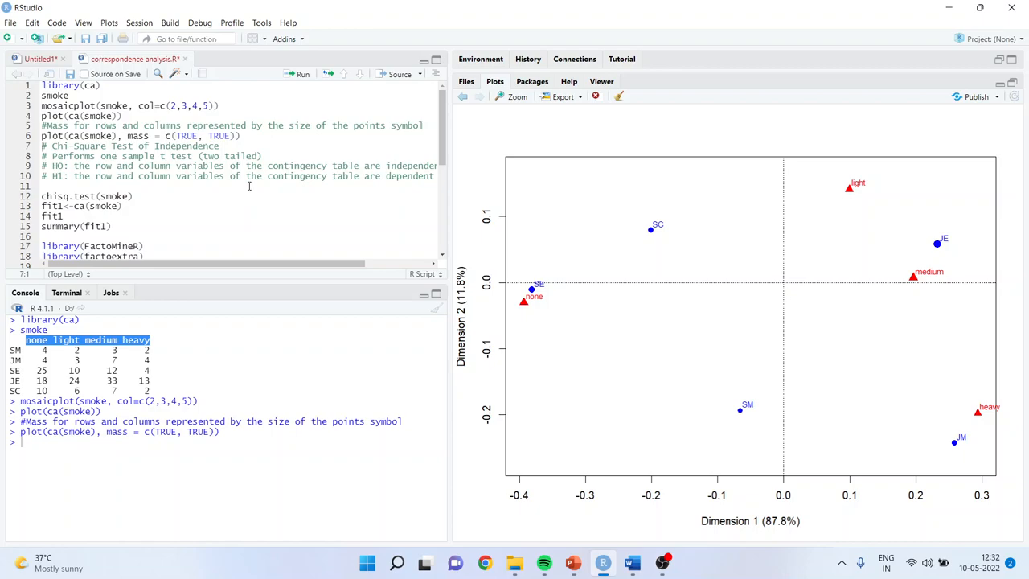
- Run fit1 and summary(fit1), scrolling through the inertias and profiles
{"action": "left_click", "coordinate": [303, 73]}
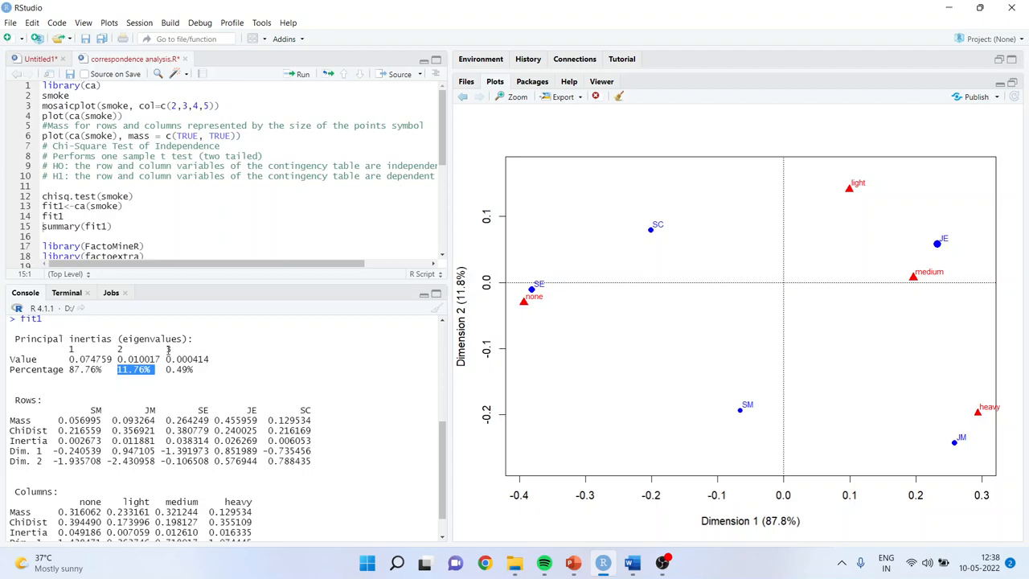
{"action": "scroll", "scroll_direction": "down", "scroll_amount": 3}
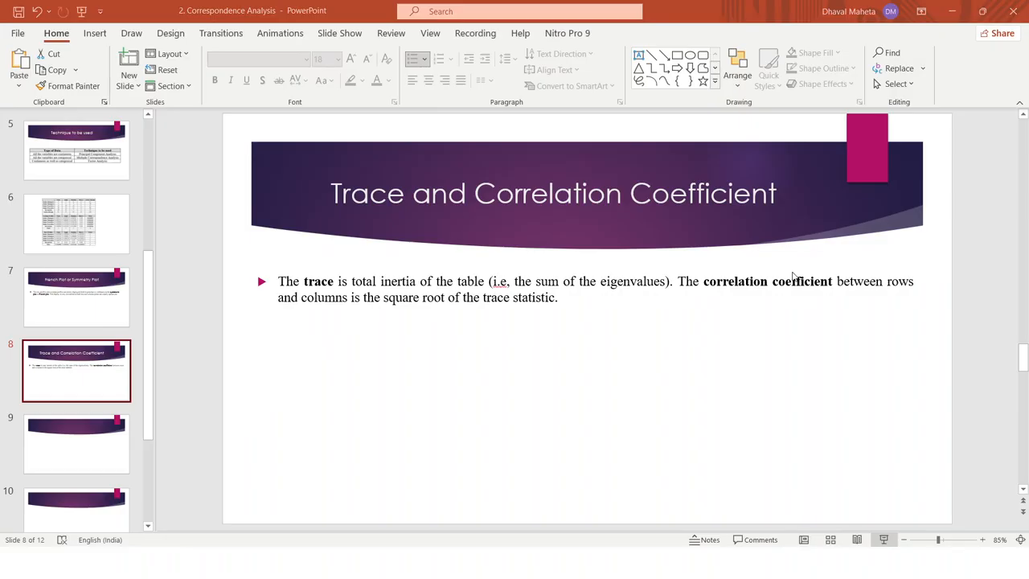
- Show the 'Trace and Correlation Coefficient' slide in PowerPoint
{"action": "left_click", "coordinate": [602, 562]}
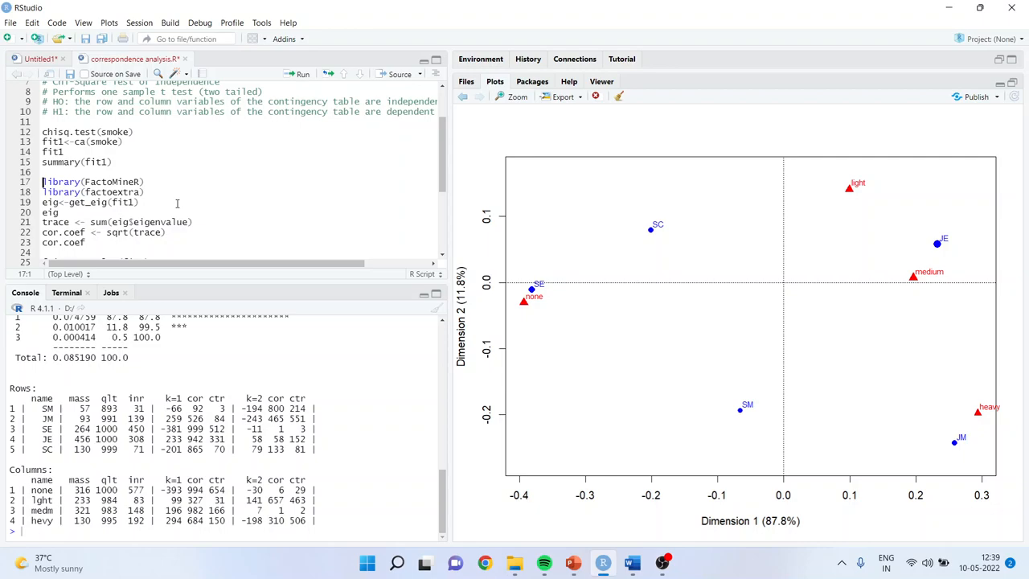
{"action": "mouse_move", "coordinate": [299, 74]}
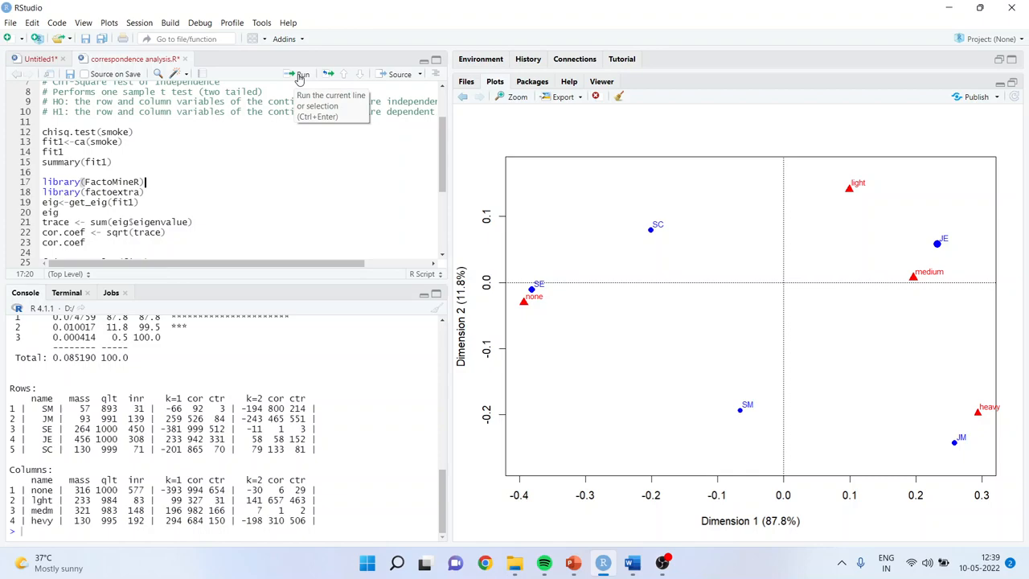
- Load FactoMineR and factoextra, print eig from get_eig(fit1), and sum eigenvalues into trace
{"action": "left_click", "coordinate": [301, 74]}
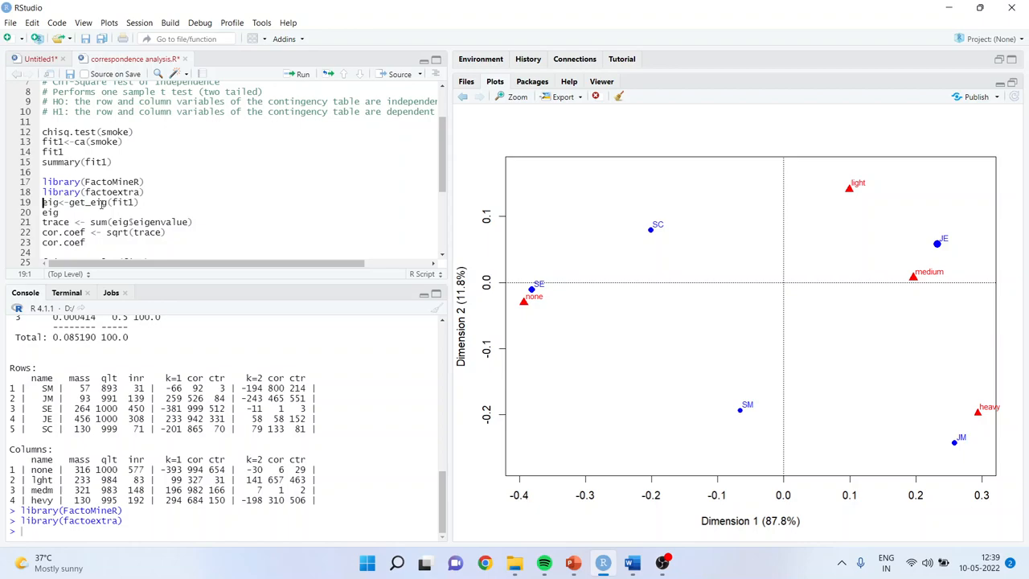
{"action": "left_click", "coordinate": [299, 74]}
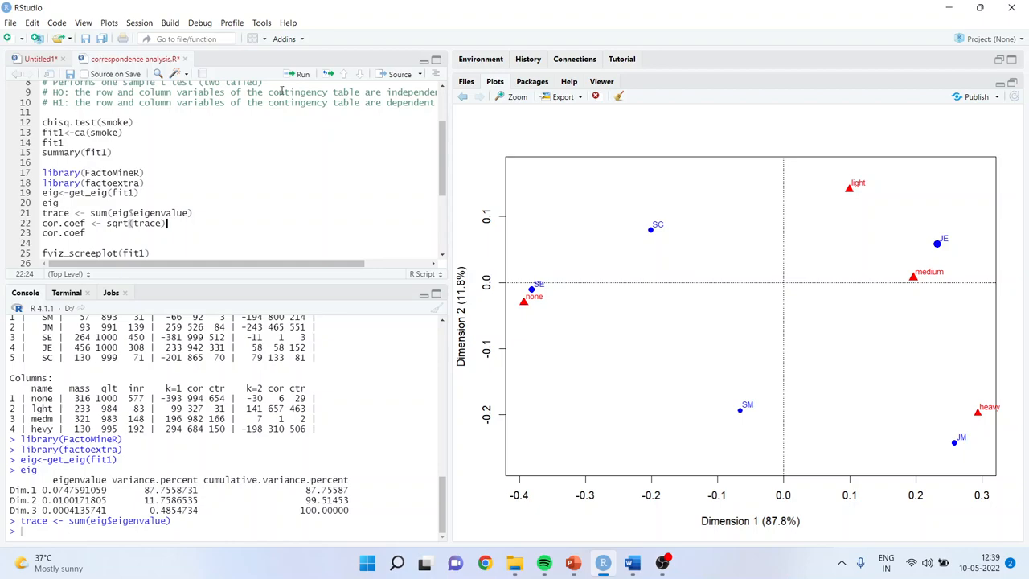
{"action": "left_click", "coordinate": [302, 74]}
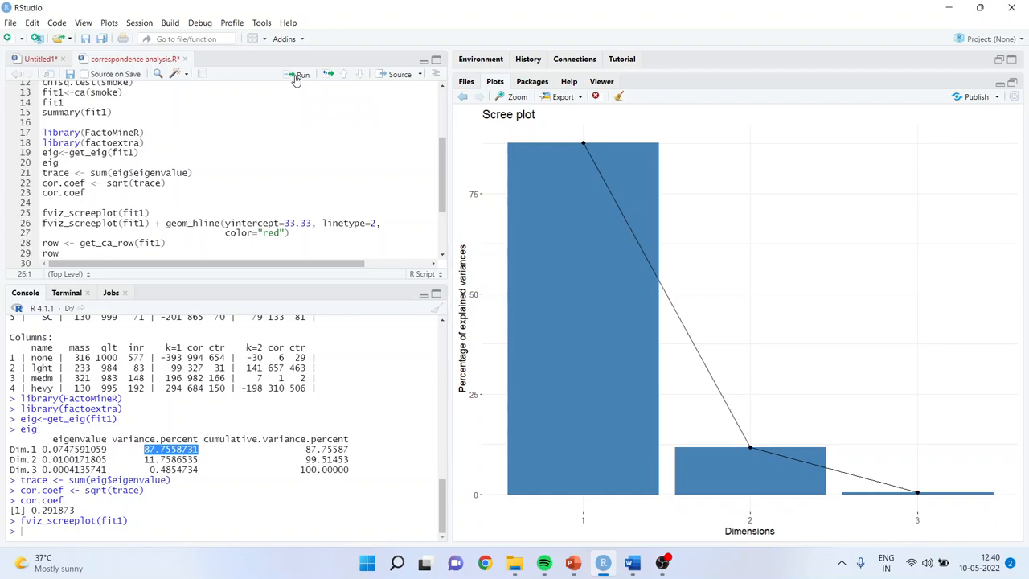
- Compute cor.coef as sqrt(trace), giving 0.291873, and run fviz_screeplot(fit1)
{"action": "left_click", "coordinate": [301, 74]}
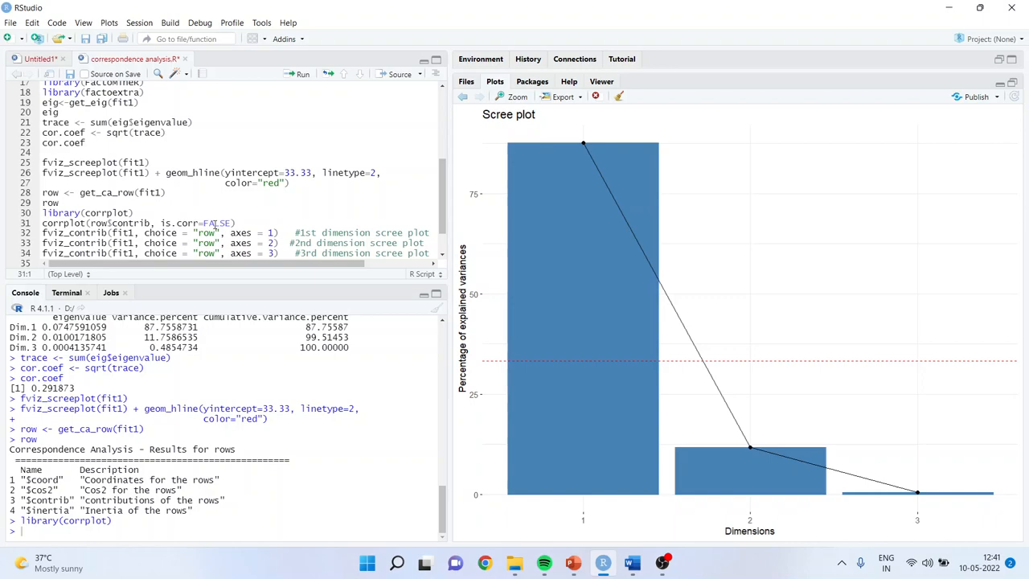
- Add a red dashed 33.33 line to the scree plot and corrplot the row contributions
{"action": "left_click", "coordinate": [302, 74]}
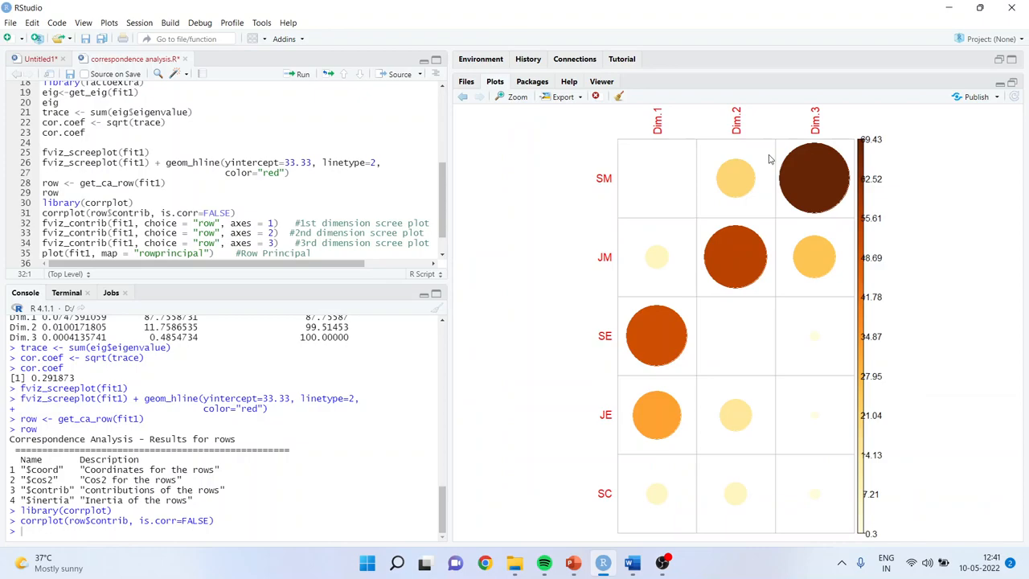
{"action": "mouse_move", "coordinate": [595, 158]}
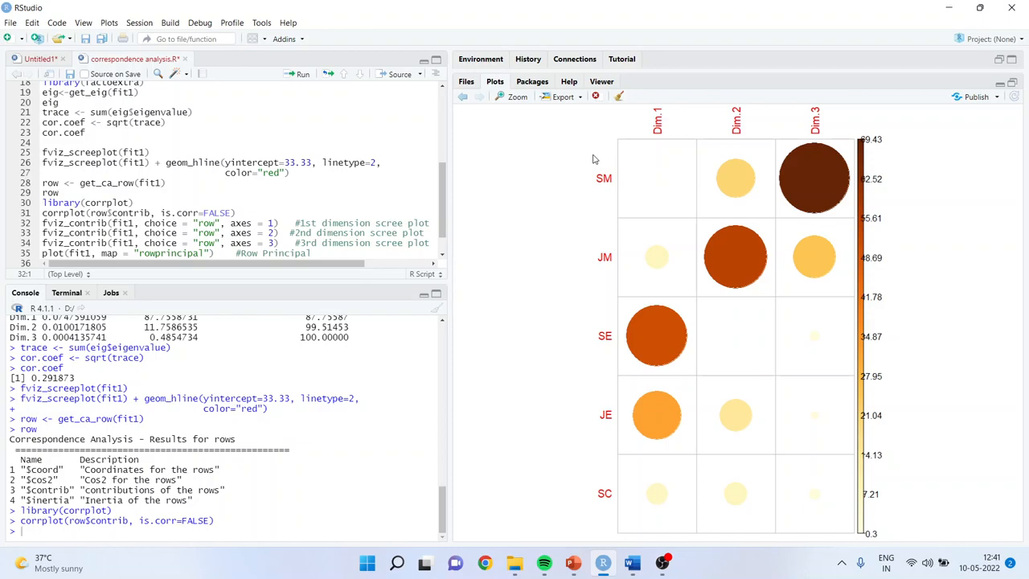
{"action": "mouse_move", "coordinate": [678, 284]}
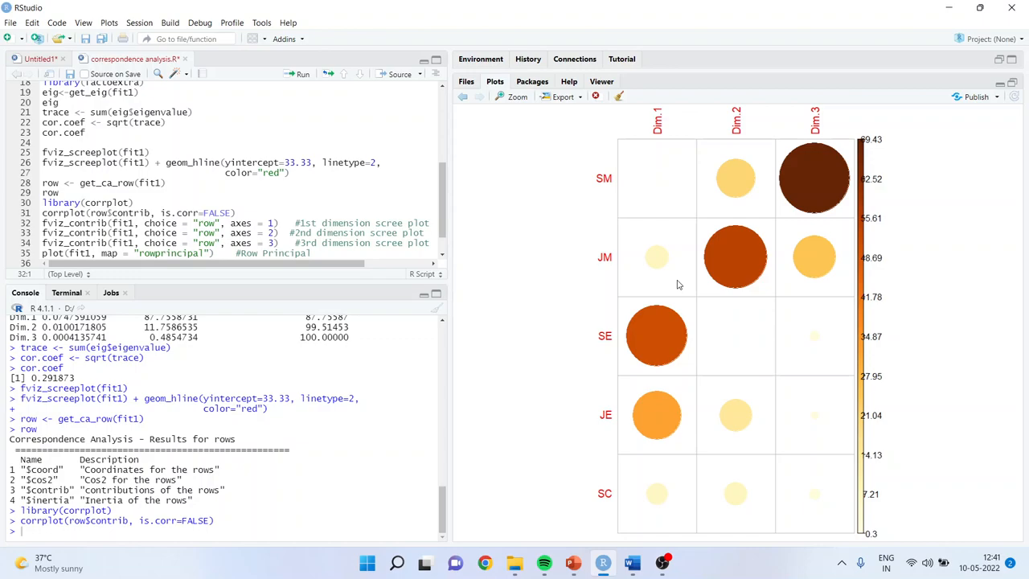
{"action": "mouse_move", "coordinate": [664, 354]}
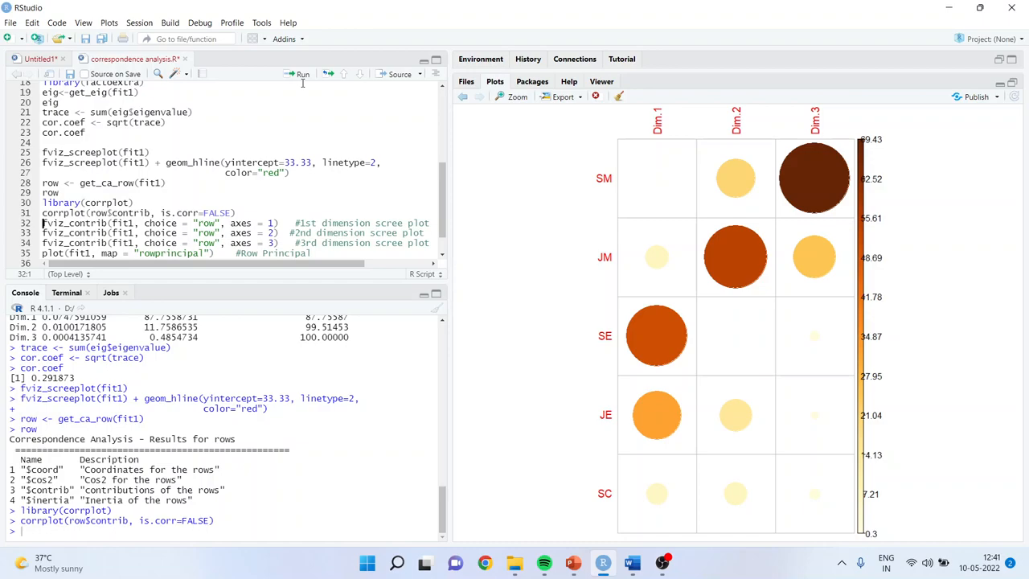
- Chart row contributions with fviz_contrib for axes 1, 2 and 3
{"action": "left_click", "coordinate": [302, 74]}
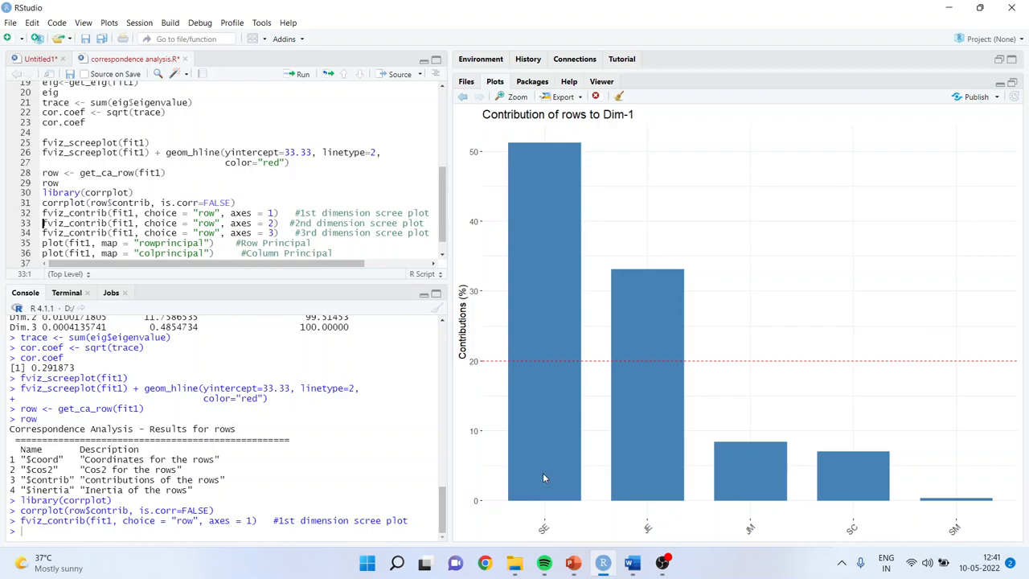
{"action": "mouse_move", "coordinate": [555, 537]}
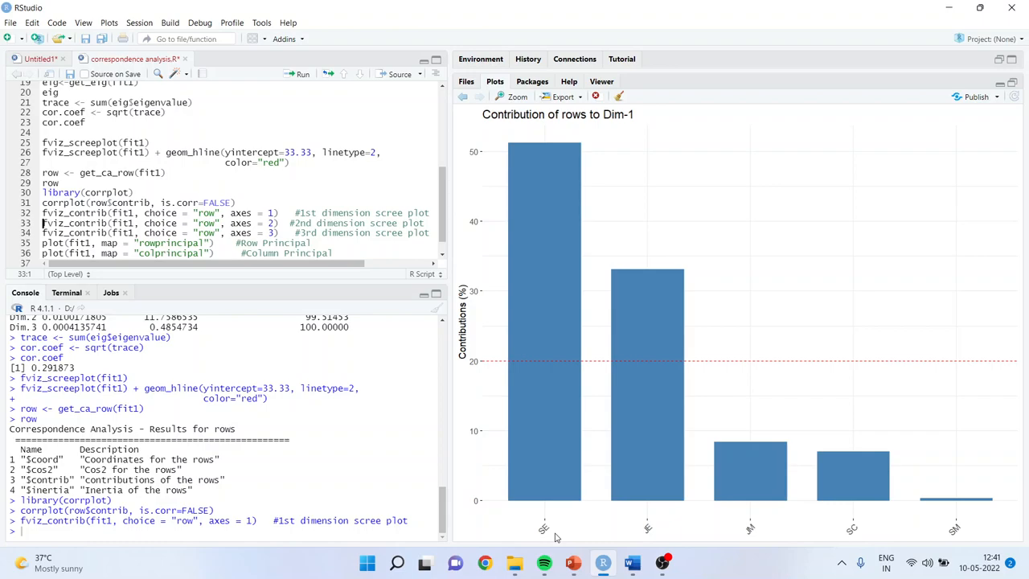
{"action": "left_click", "coordinate": [301, 74]}
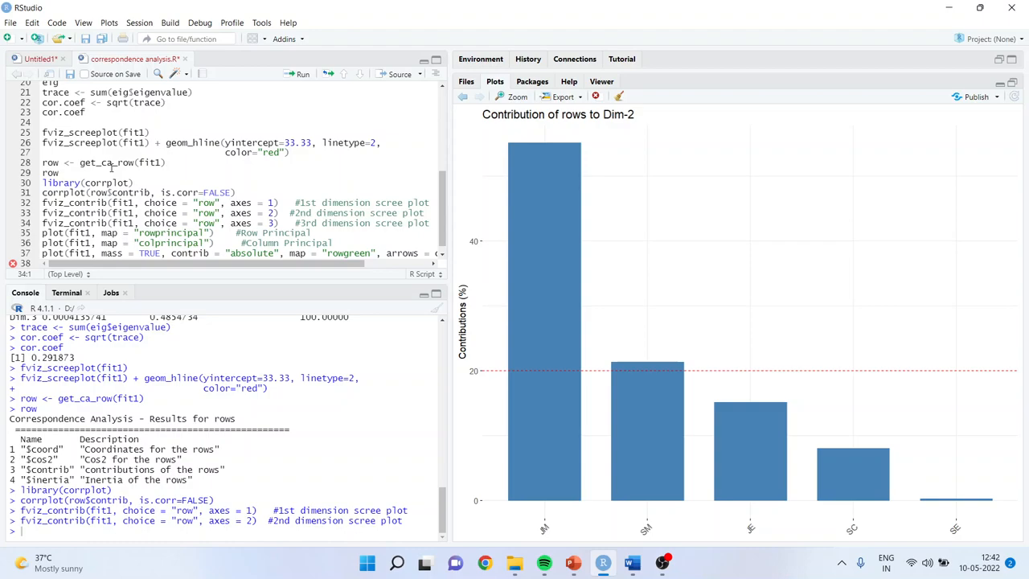
{"action": "left_click", "coordinate": [299, 74]}
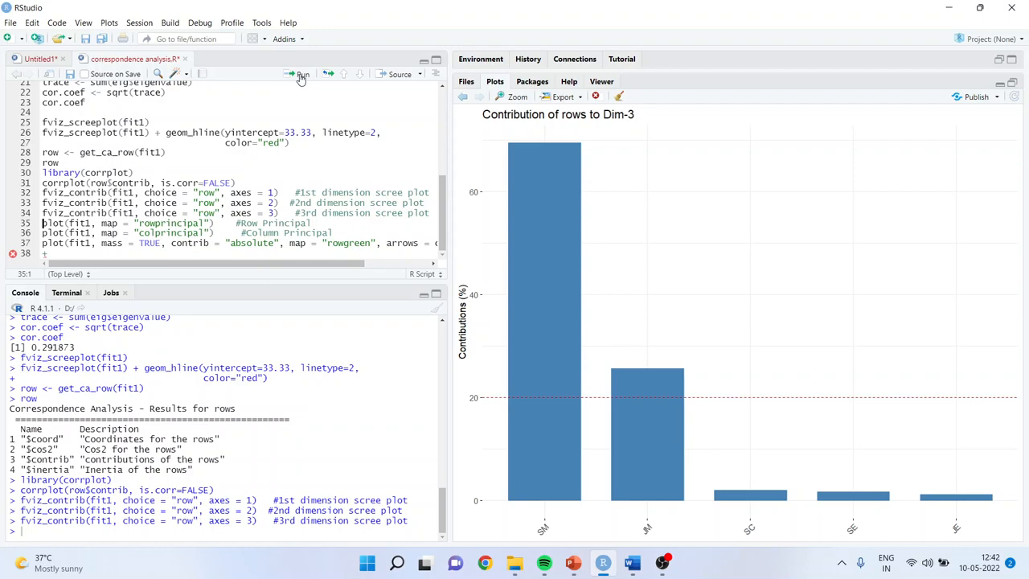
- Run plot(fit1) with map set to "rowprincipal" and then "colprincipal"
{"action": "left_click", "coordinate": [301, 74]}
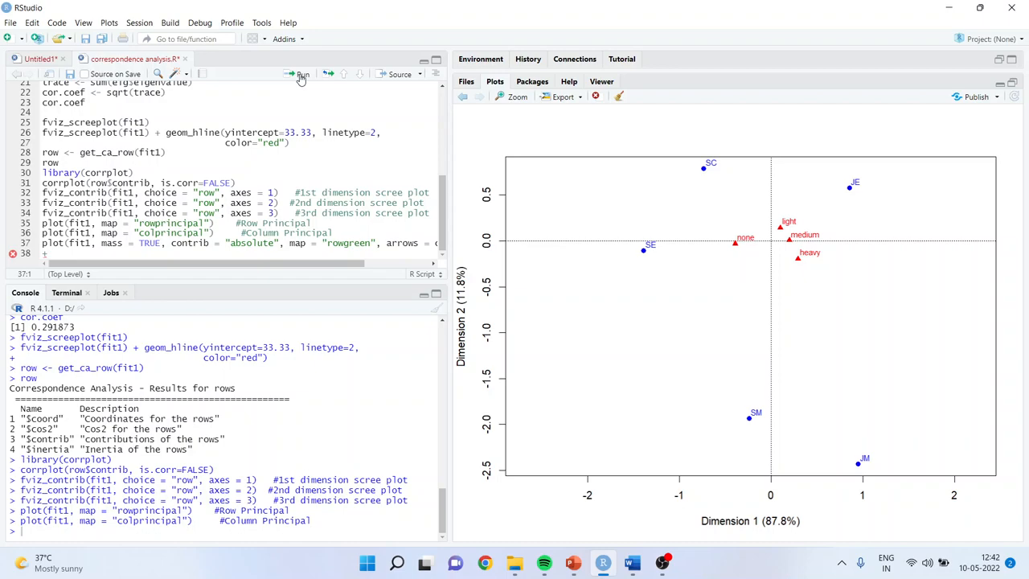
{"action": "mouse_move", "coordinate": [290, 244]}
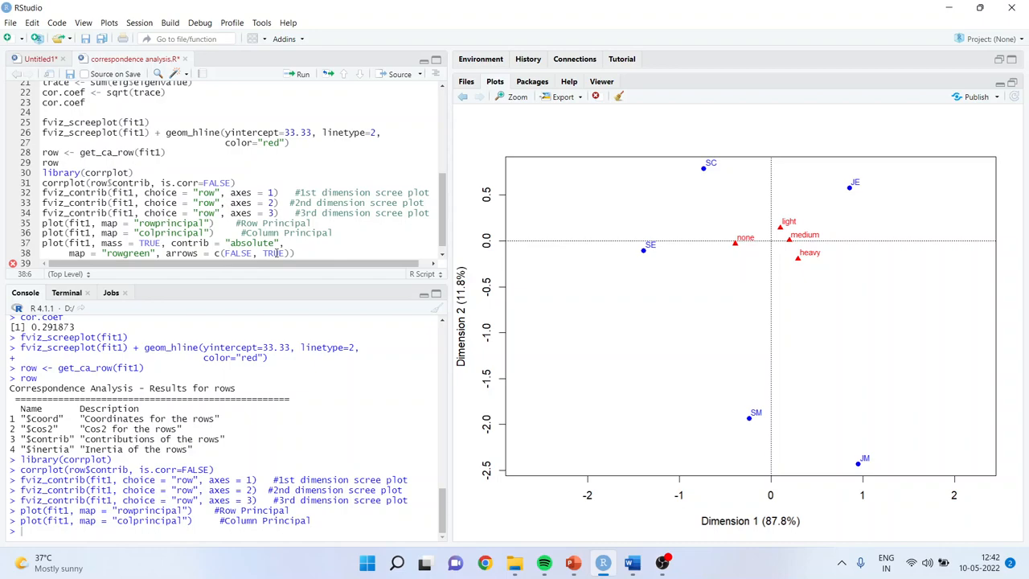
- Plot fit1 as a row-green biplot with mass, absolute contributions and smoking-category arrows
{"action": "left_click", "coordinate": [302, 74]}
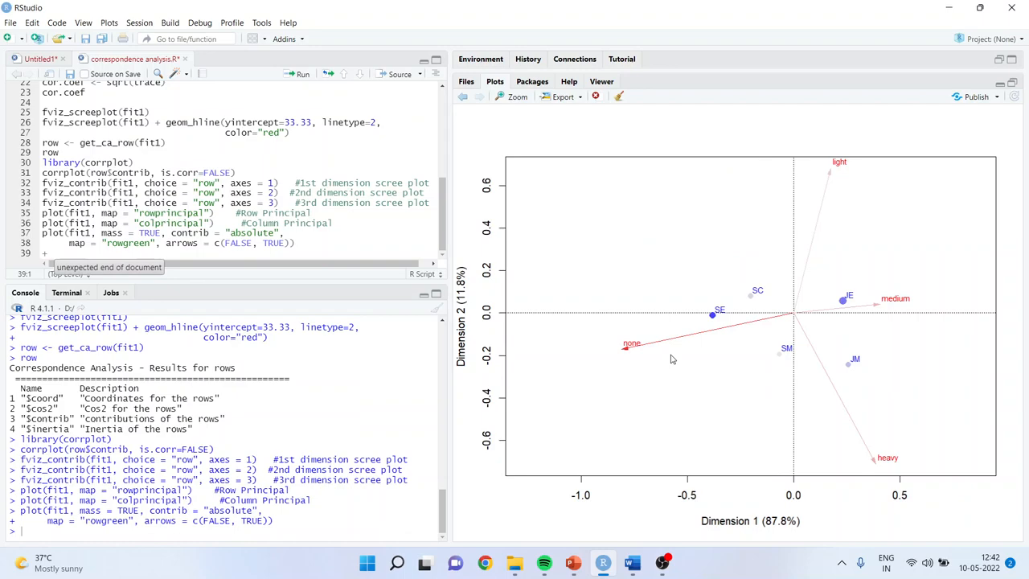
{"action": "mouse_move", "coordinate": [858, 460]}
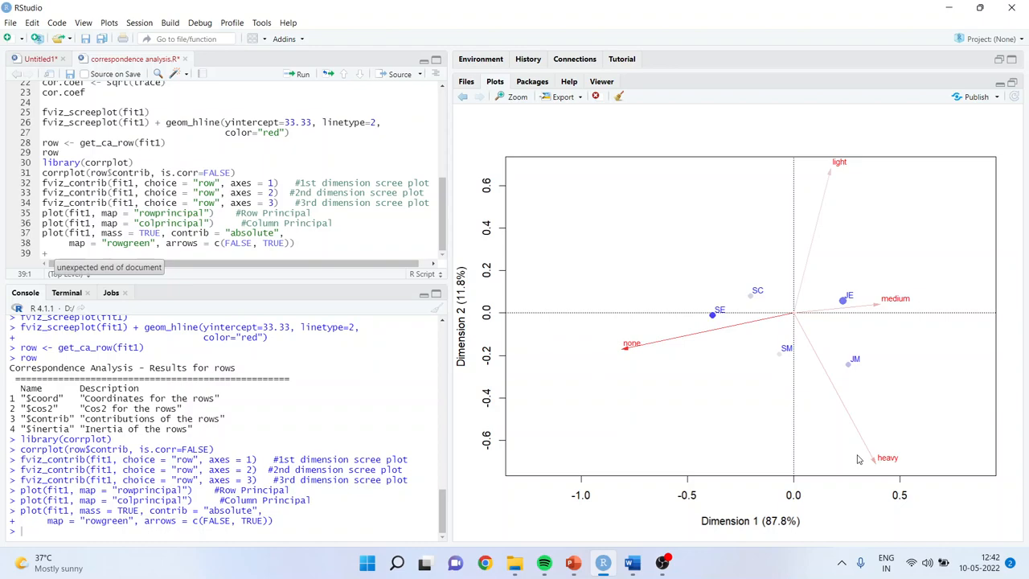
{"action": "mouse_move", "coordinate": [861, 474]}
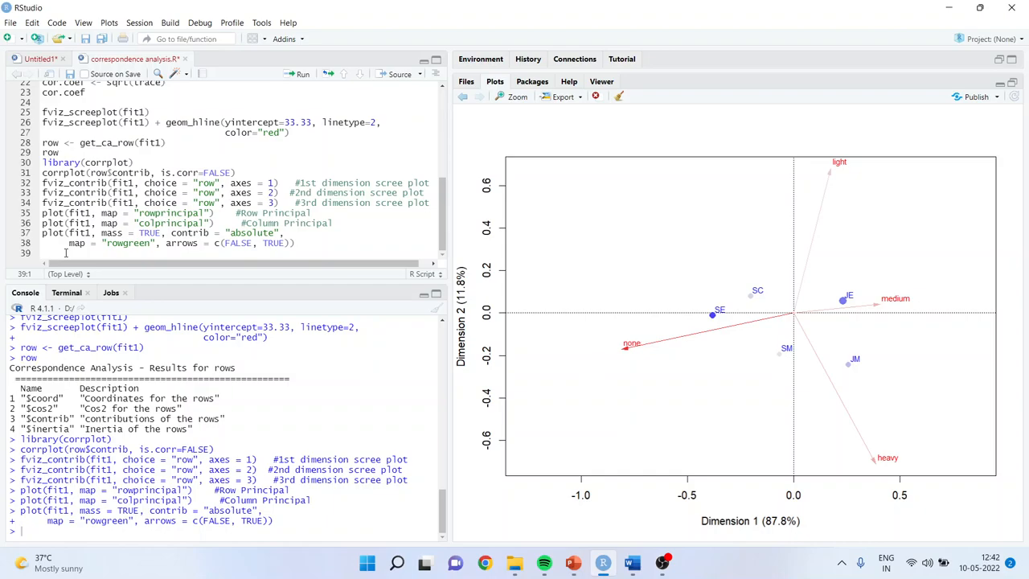
{"action": "left_click", "coordinate": [484, 563]}
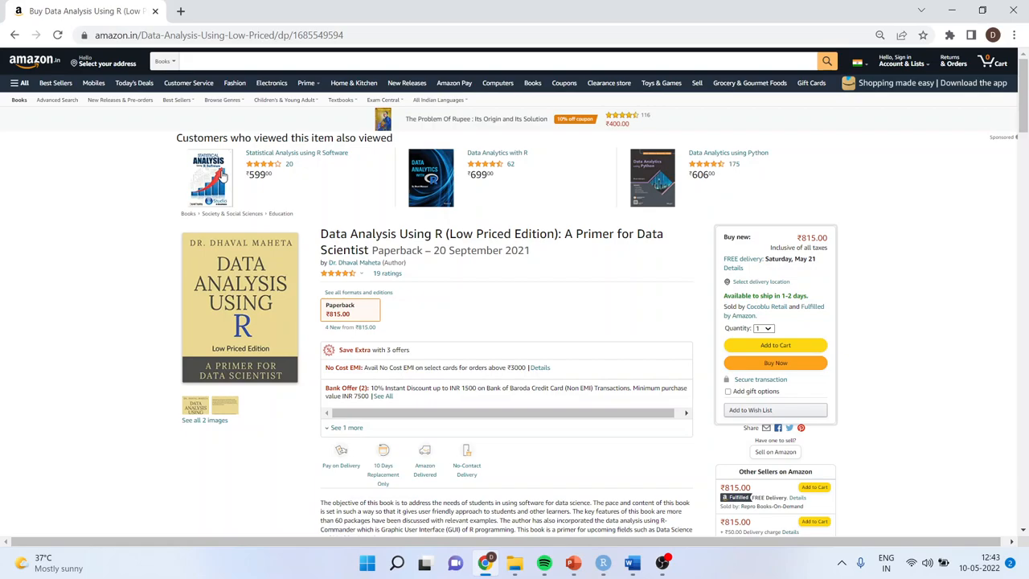